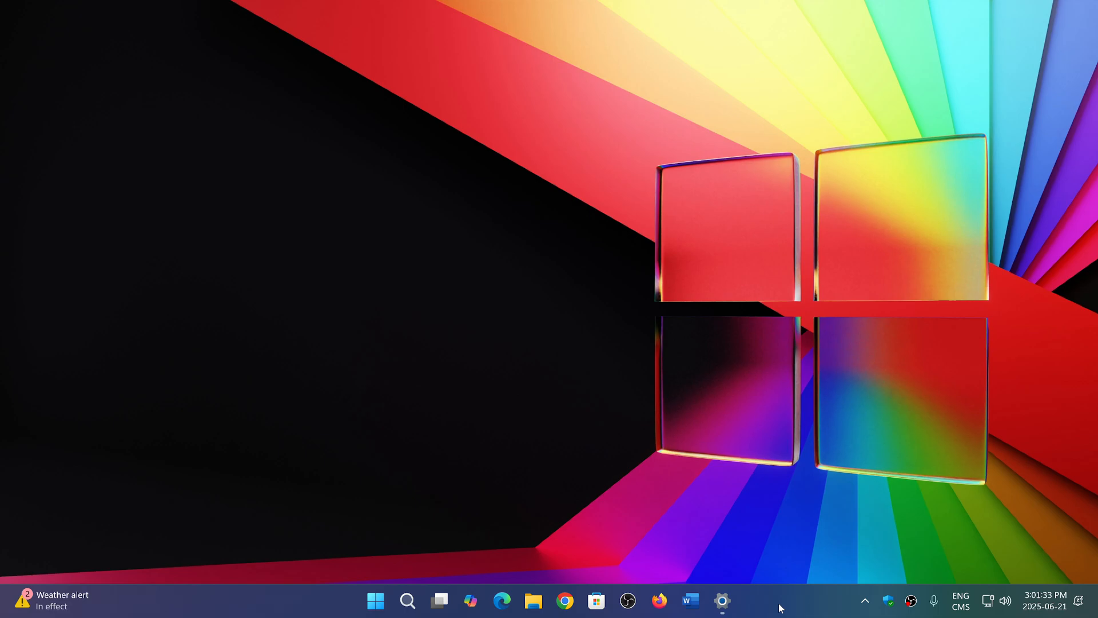
Show the Accounts page in Windows Settings where the Passkeys option is listed
left_click(724, 600)
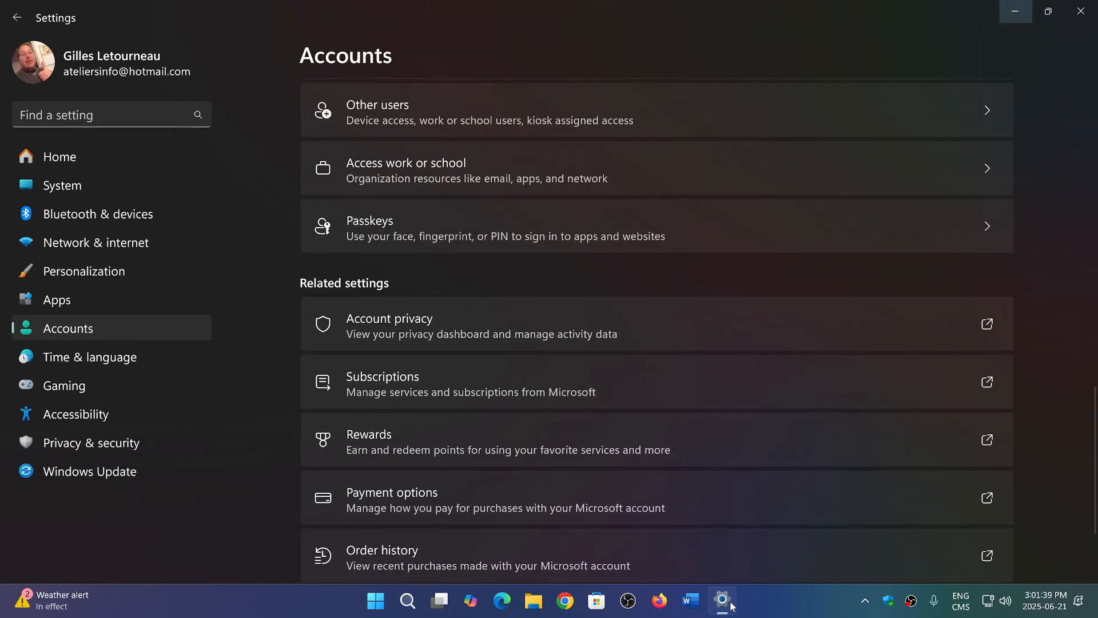
mouse_move(983, 242)
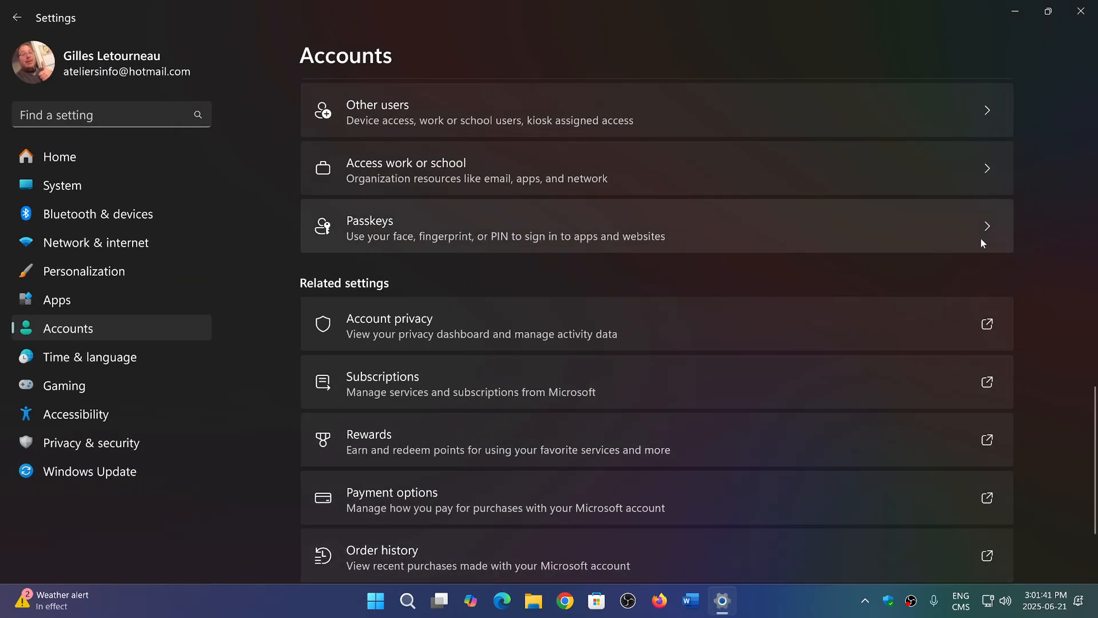
mouse_move(1053, 308)
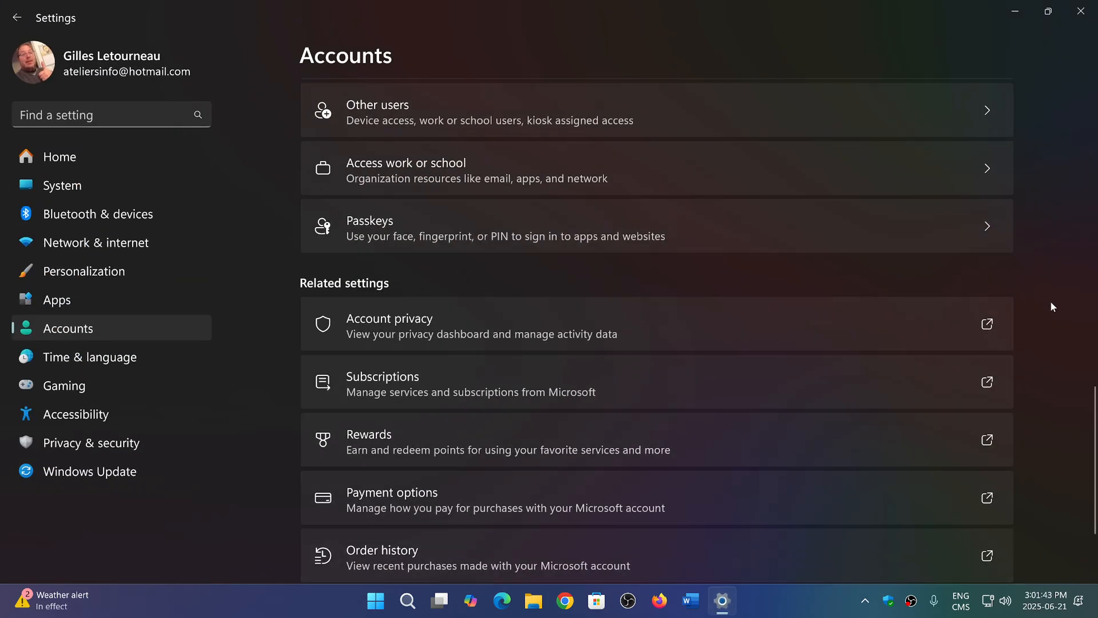